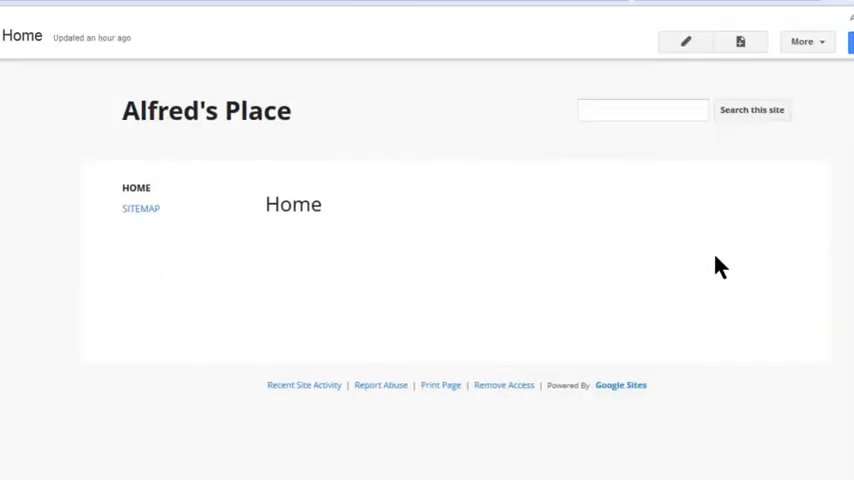
{"action": "mouse_move", "coordinate": [740, 42]}
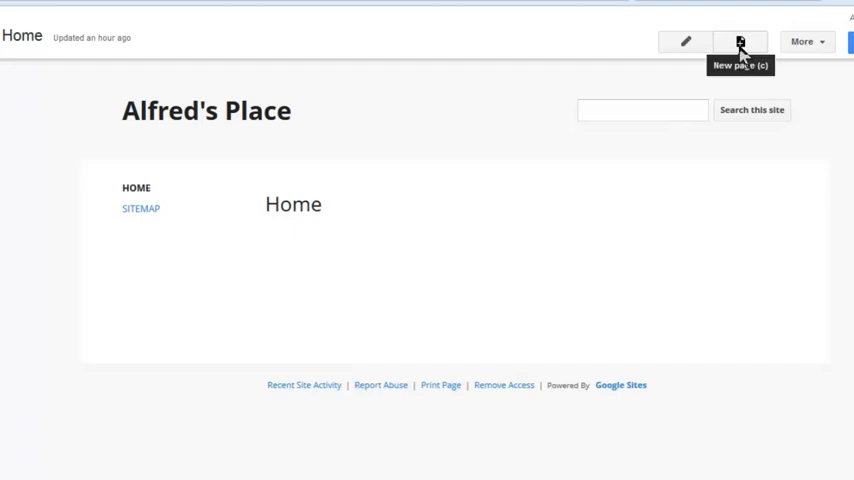
Create a new top-level web page named 'interests' in Alfred's Place
{"action": "left_click", "coordinate": [740, 41]}
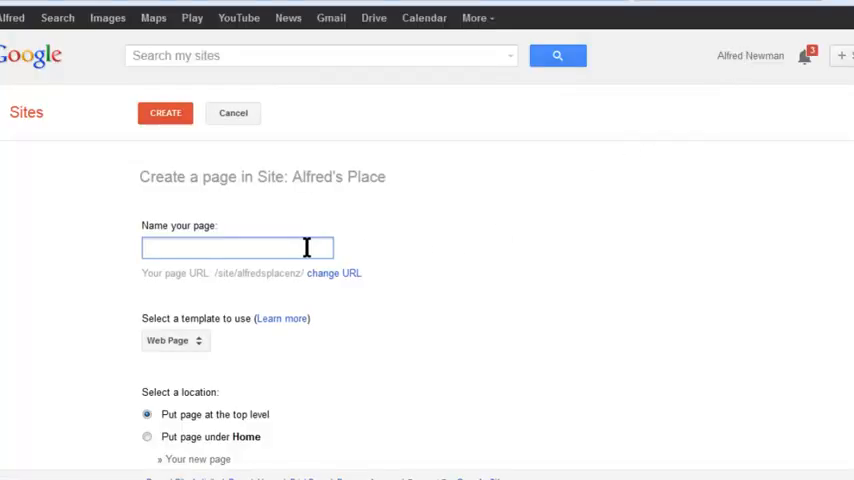
{"action": "type", "text": "interests"}
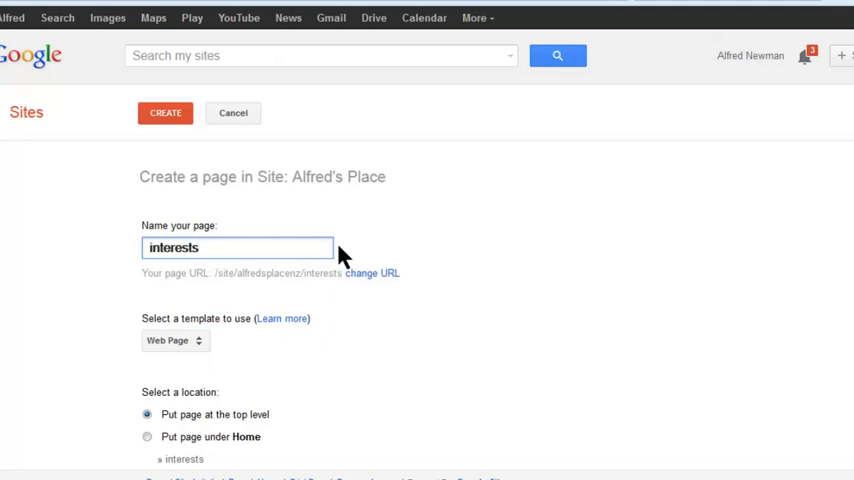
{"action": "mouse_move", "coordinate": [335, 172]}
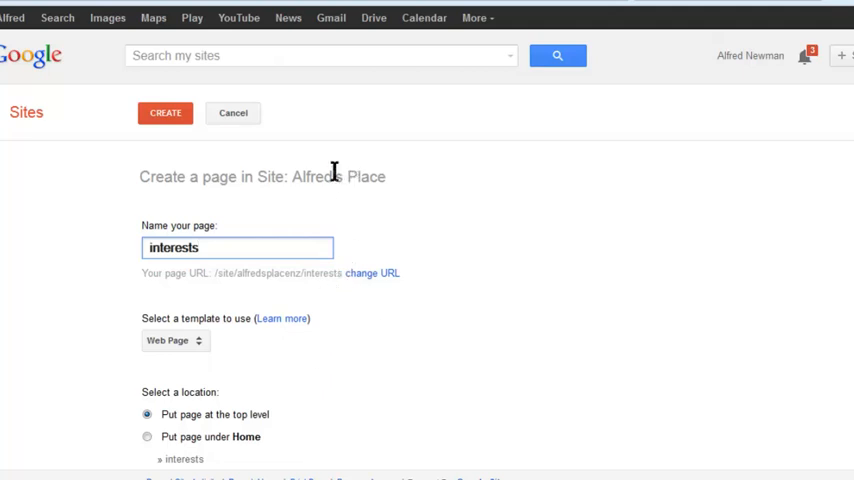
{"action": "left_click", "coordinate": [165, 112]}
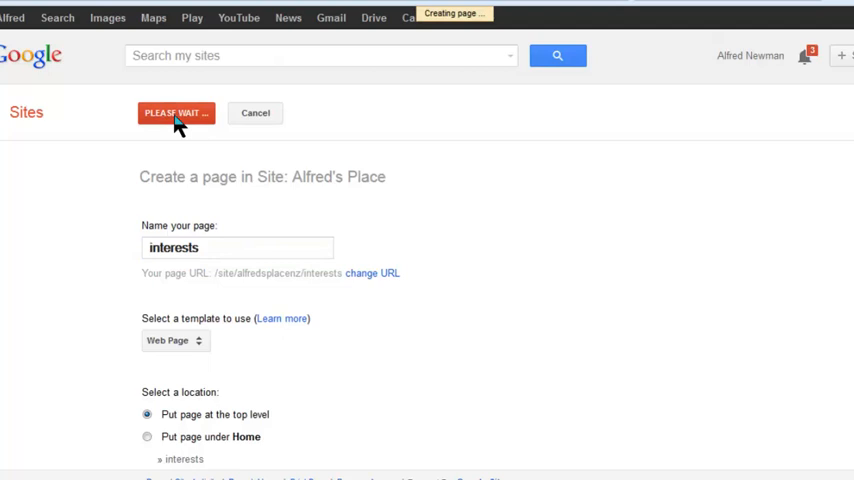
Let the 'interests' page finish loading so it appears in the site sidebar
{"action": "left_click", "coordinate": [176, 112]}
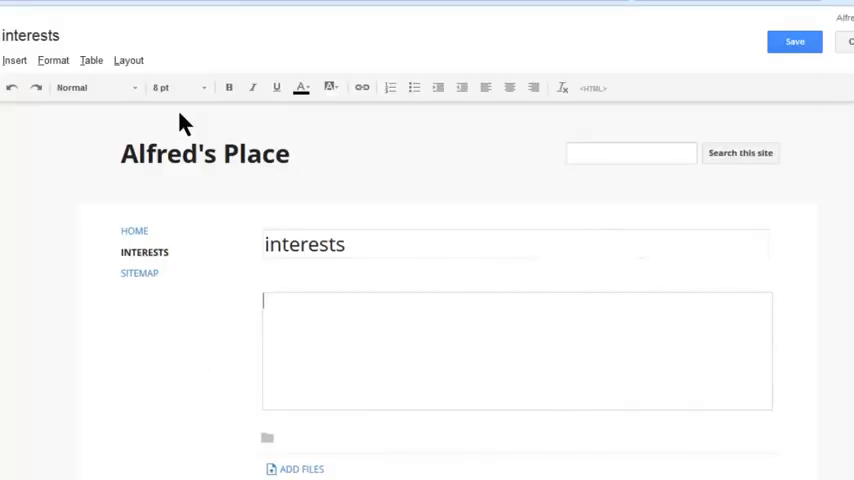
{"action": "mouse_move", "coordinate": [795, 42]}
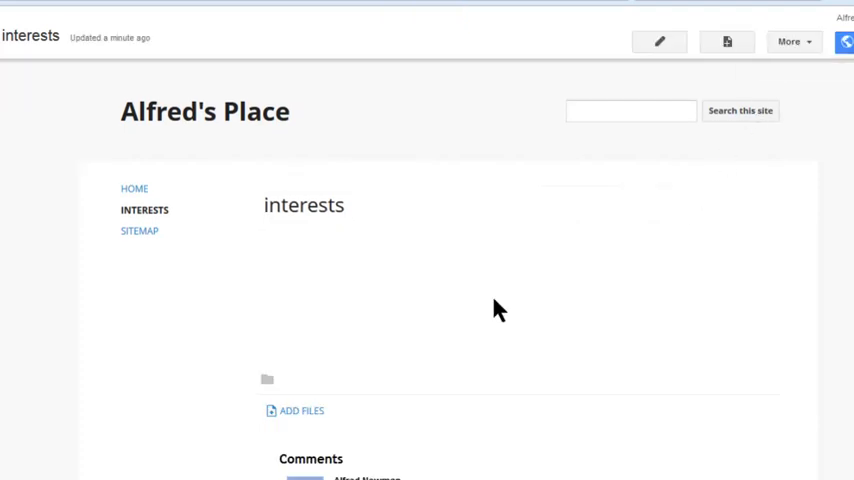
{"action": "mouse_move", "coordinate": [476, 479]}
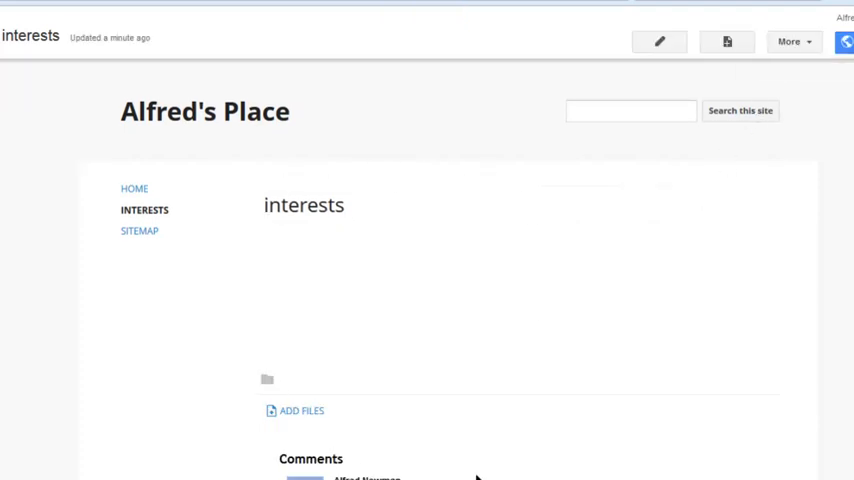
{"action": "mouse_move", "coordinate": [357, 444]}
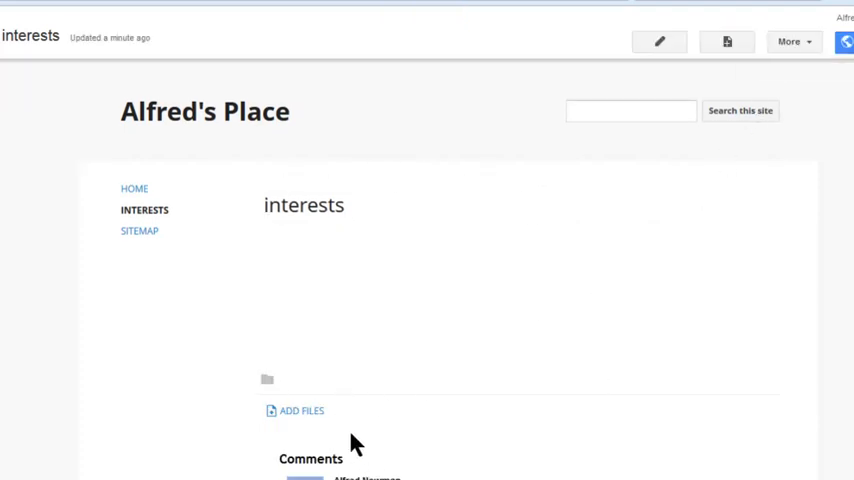
{"action": "mouse_move", "coordinate": [375, 457]}
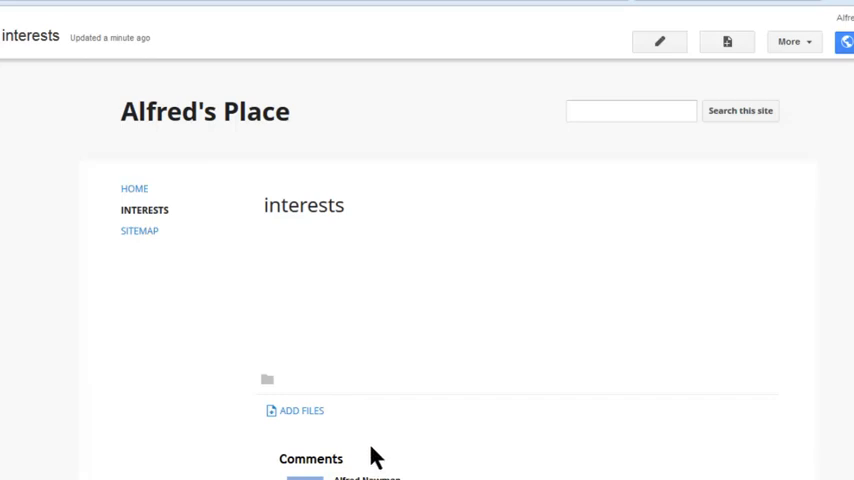
{"action": "mouse_move", "coordinate": [386, 297]}
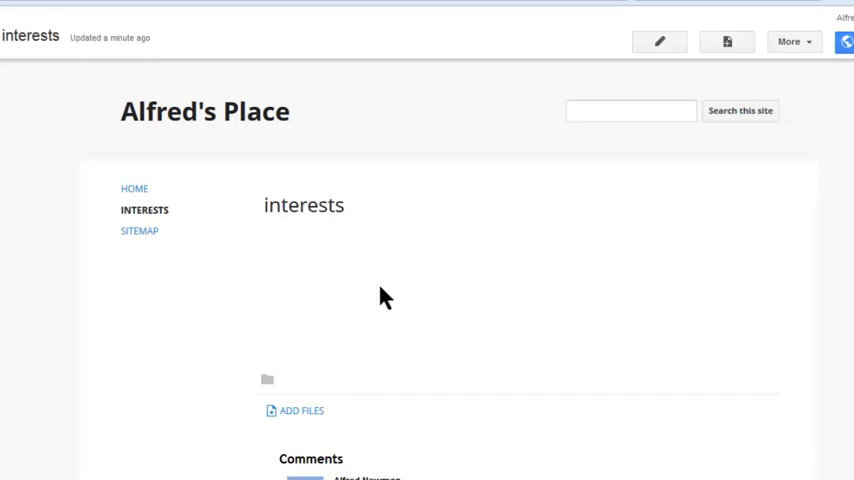
{"action": "mouse_move", "coordinate": [420, 332]}
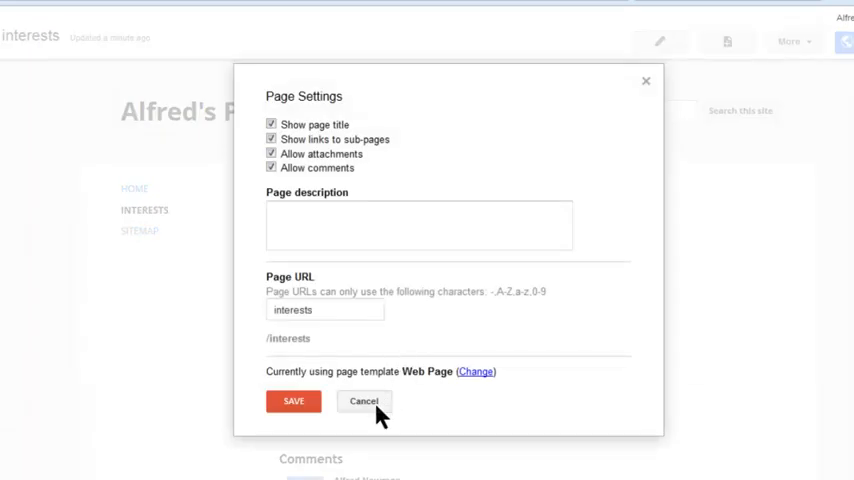
Uncheck Allow attachments and Allow comments in the interests page's Page settings
{"action": "left_click", "coordinate": [364, 401]}
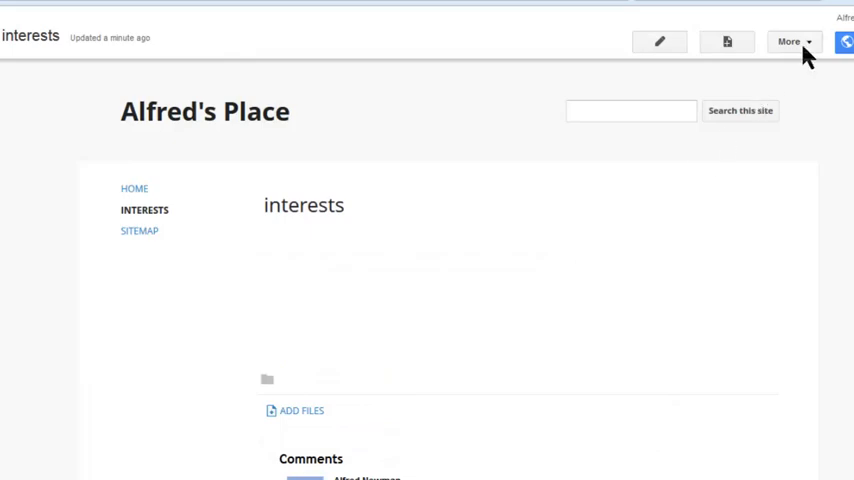
{"action": "left_click", "coordinate": [789, 41]}
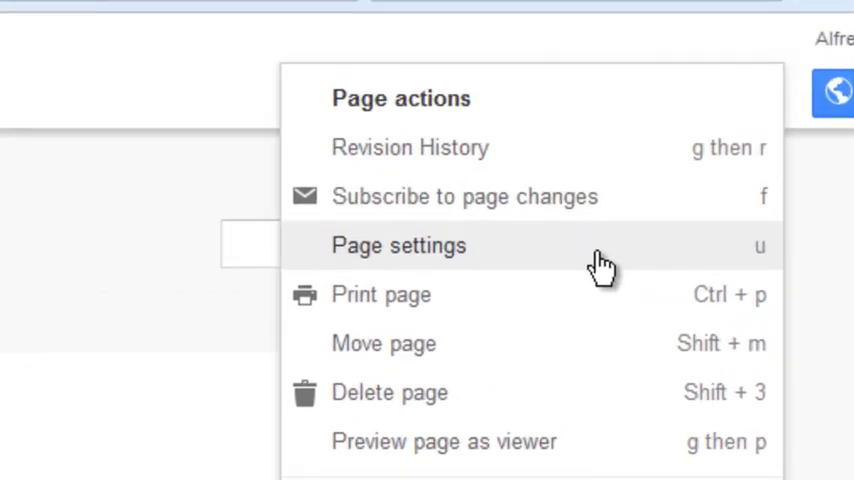
{"action": "mouse_move", "coordinate": [632, 267]}
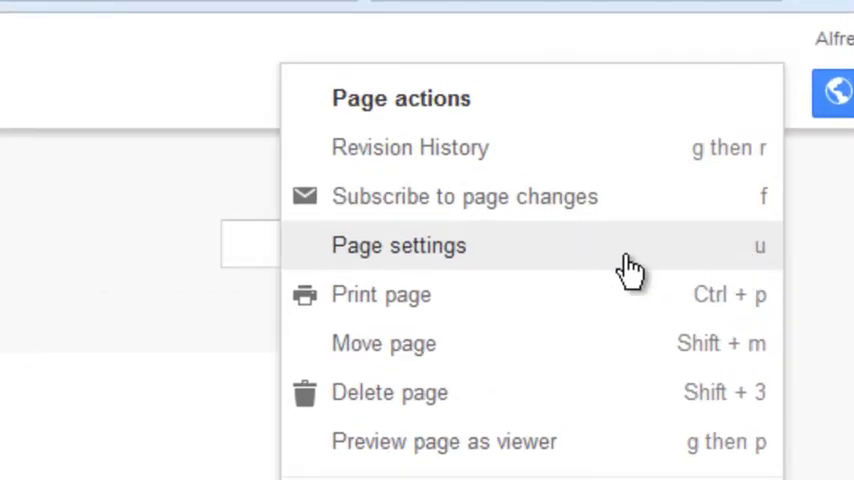
{"action": "left_click", "coordinate": [398, 245]}
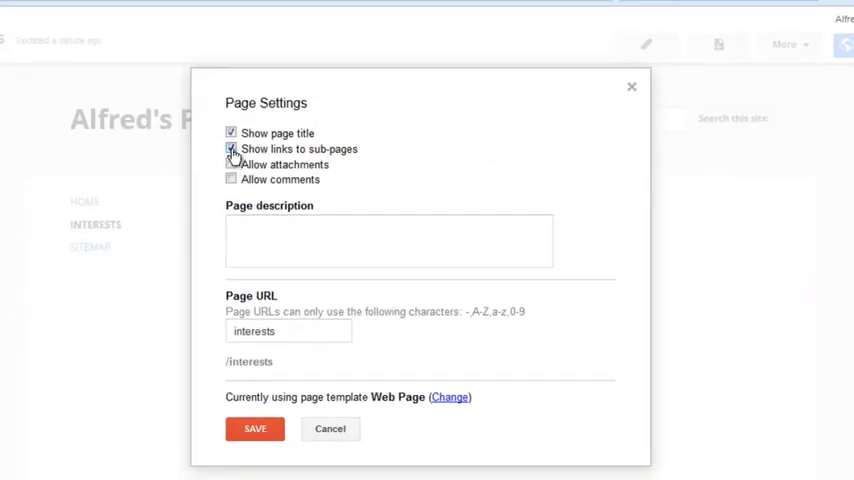
{"action": "left_click", "coordinate": [231, 148]}
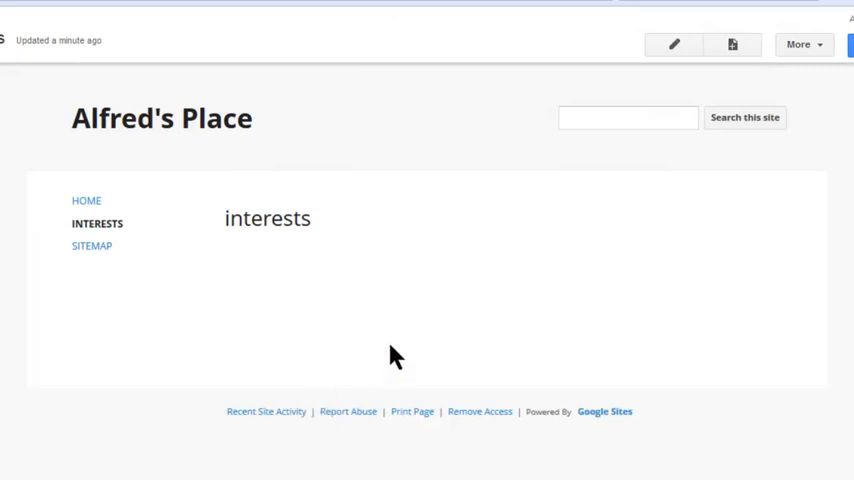
{"action": "mouse_move", "coordinate": [673, 44]}
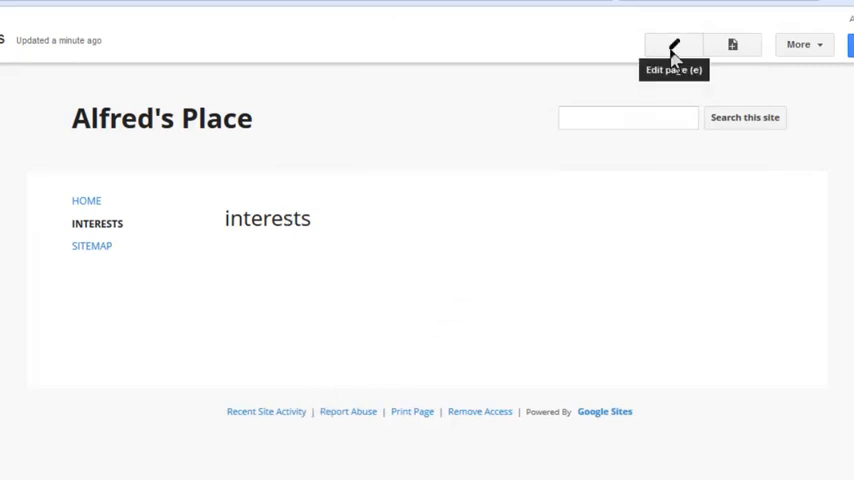
Type "I'm interested in MAD Magazine" into the page body and save
{"action": "left_click", "coordinate": [673, 44]}
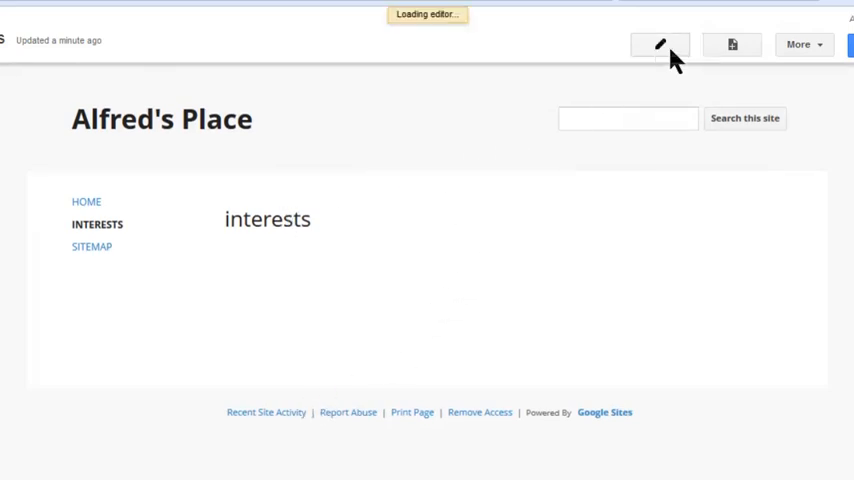
{"action": "left_click", "coordinate": [659, 44]}
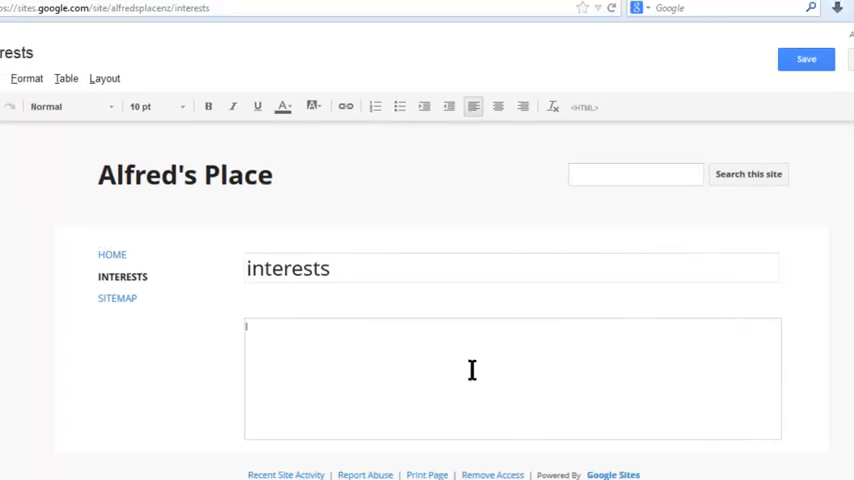
{"action": "type", "text": "I'm interested in MAD Magazine"}
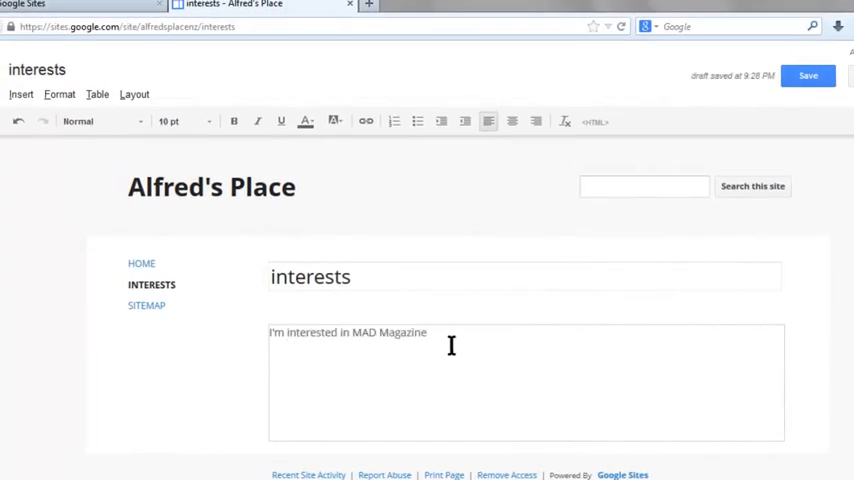
{"action": "mouse_move", "coordinate": [207, 153]}
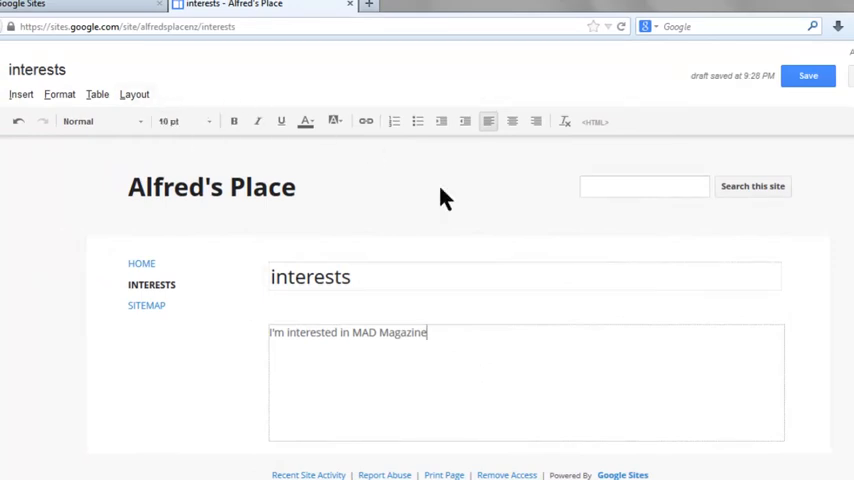
{"action": "left_click", "coordinate": [808, 76]}
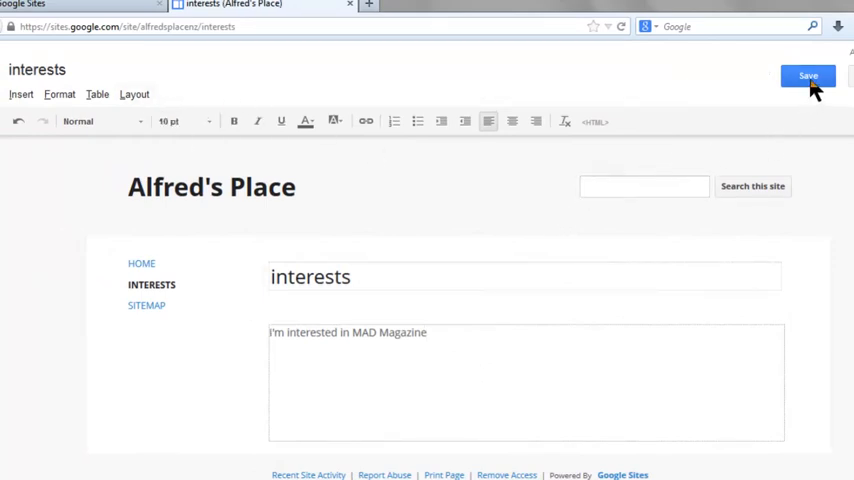